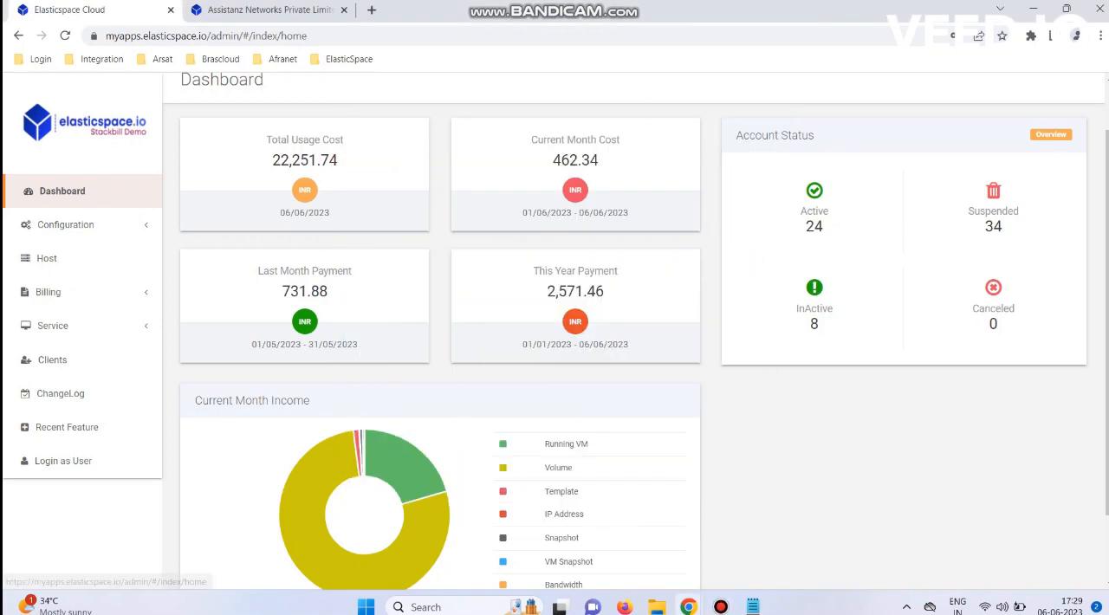
# Navigate to the Offering Category list under Service in the sidebar.
pyautogui.click(52, 325)
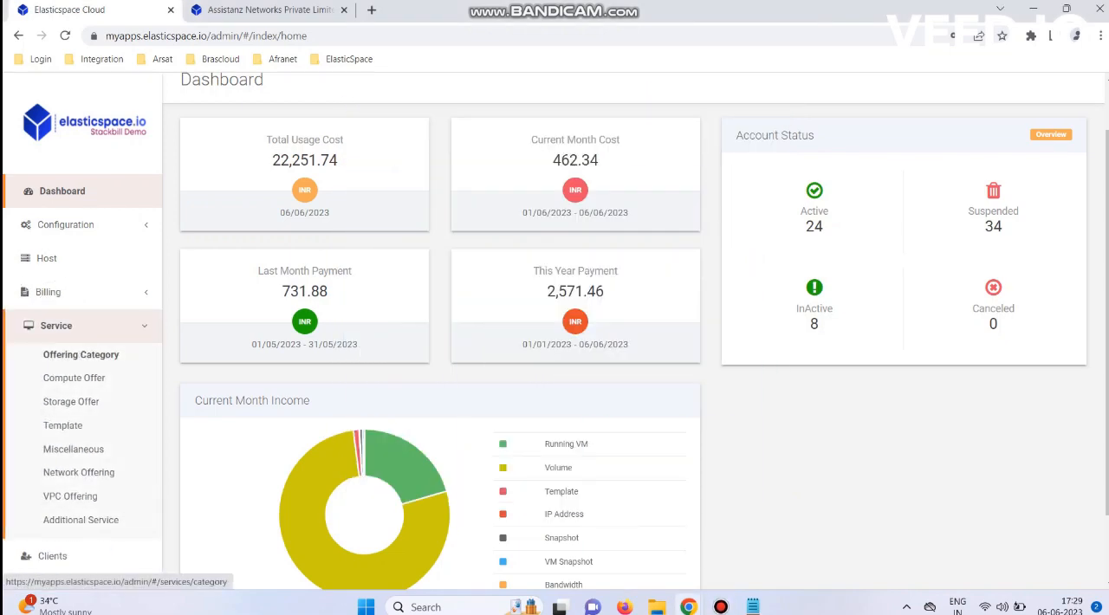
pyautogui.click(79, 354)
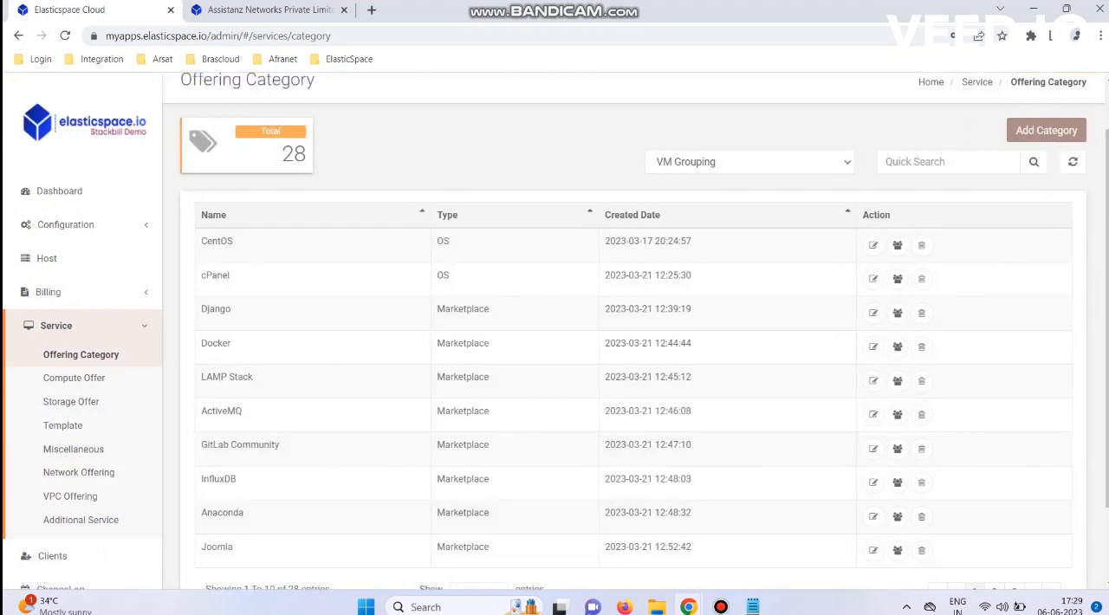
# Start a new category named 'Ubuntu' with type VM Grouping.
pyautogui.click(1046, 130)
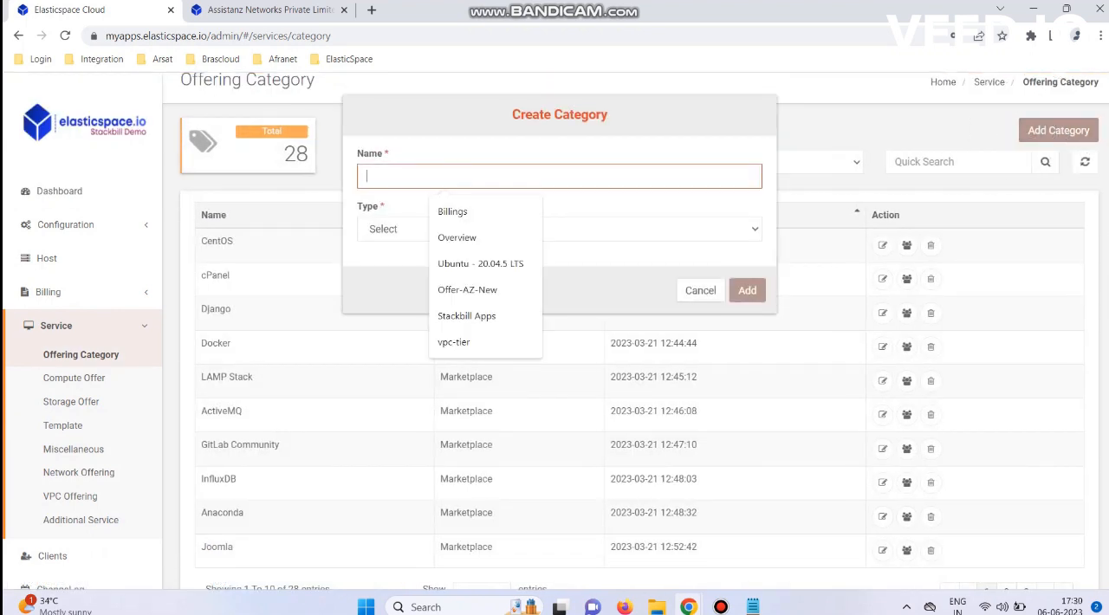
pyautogui.write('U')
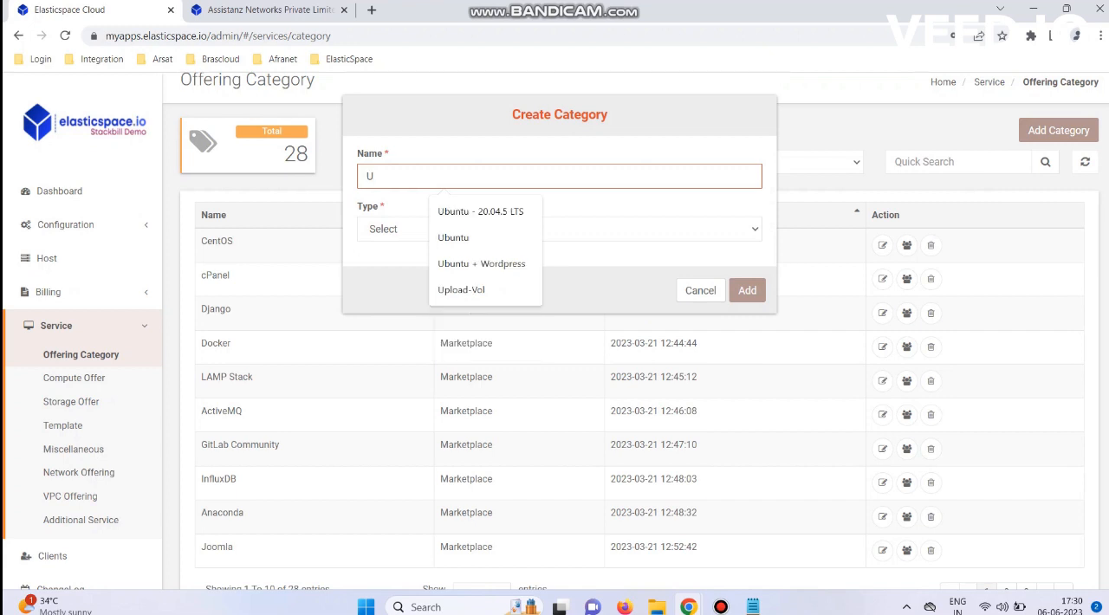
pyautogui.write('buntu')
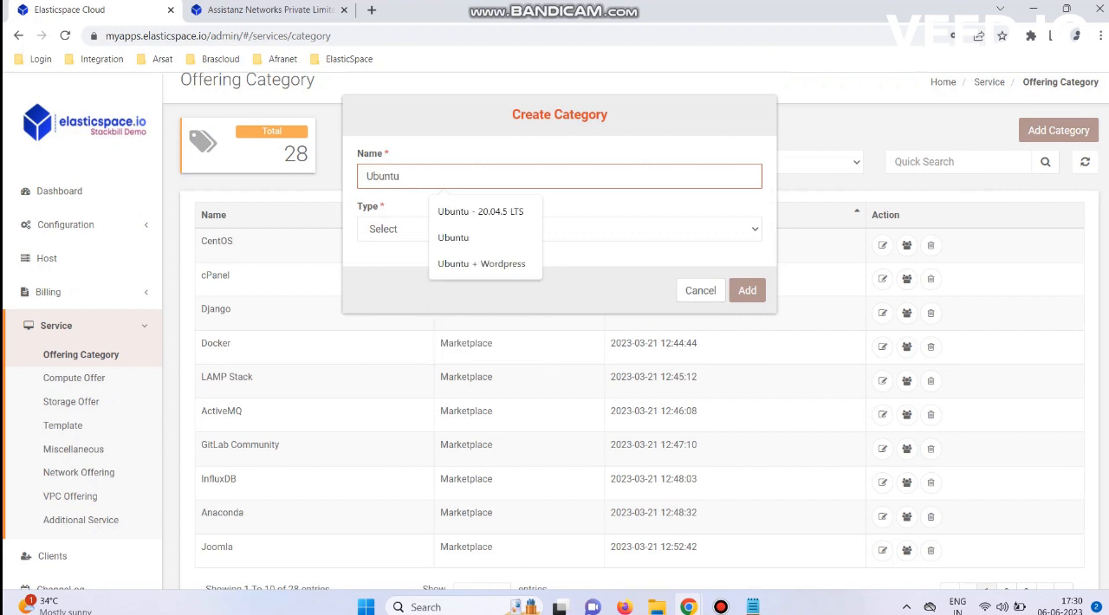
pyautogui.click(558, 229)
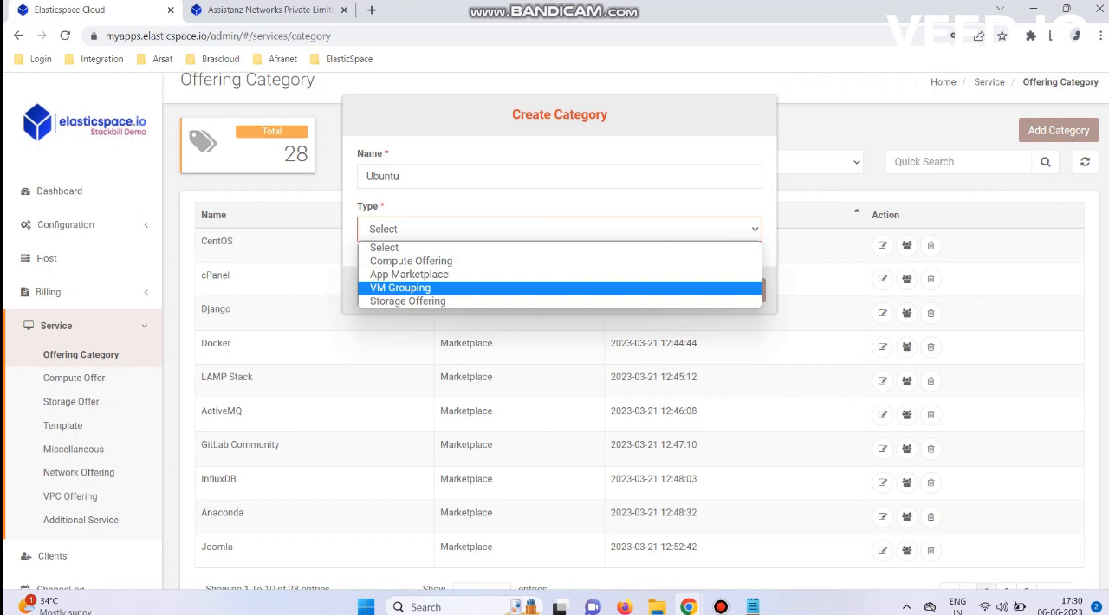
pyautogui.click(400, 287)
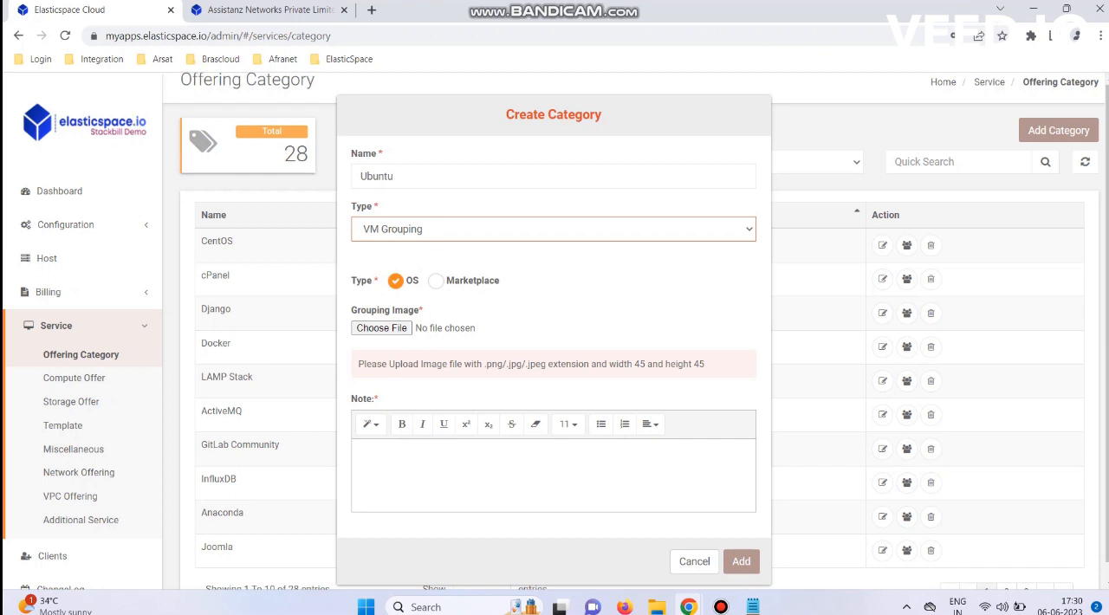
# Attach the ubuntu logo image, add the note 'Ubuntu OS', and save the new category.
pyautogui.click(381, 327)
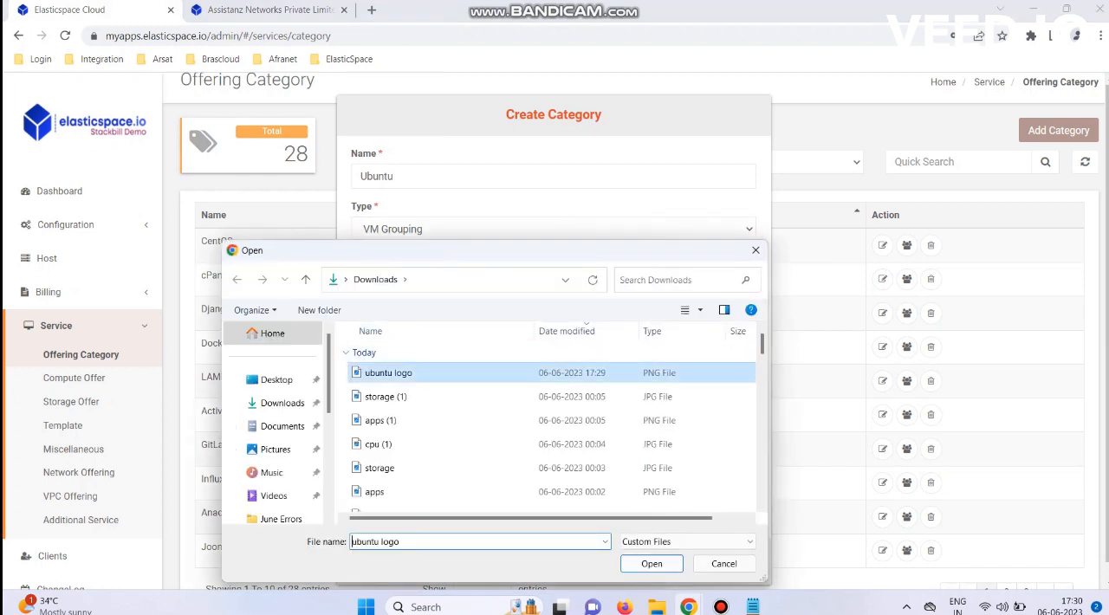
pyautogui.click(652, 563)
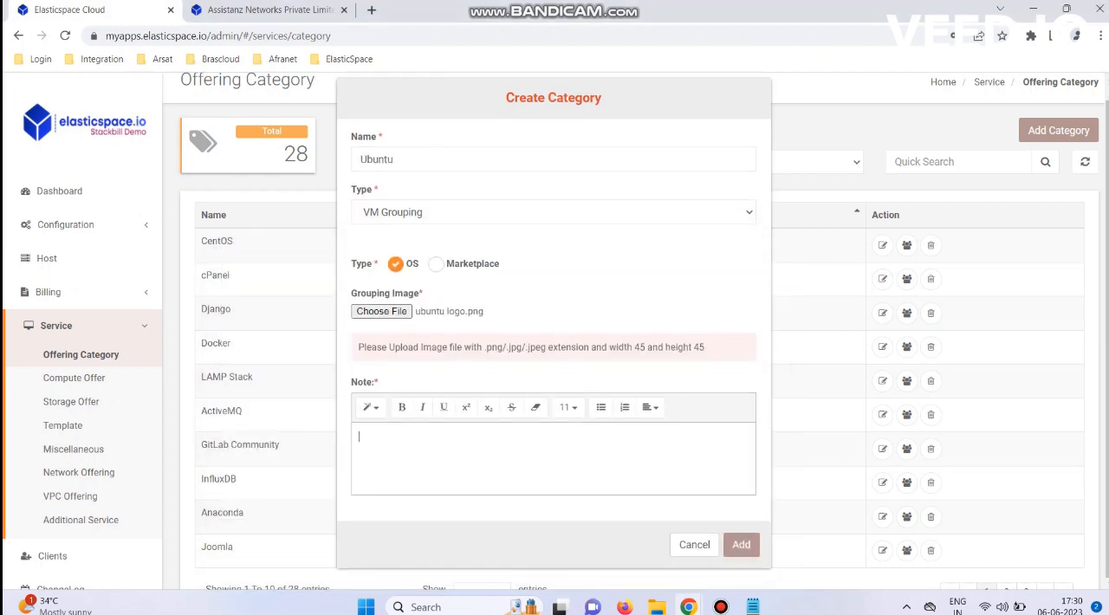
pyautogui.write('Ubuntu')
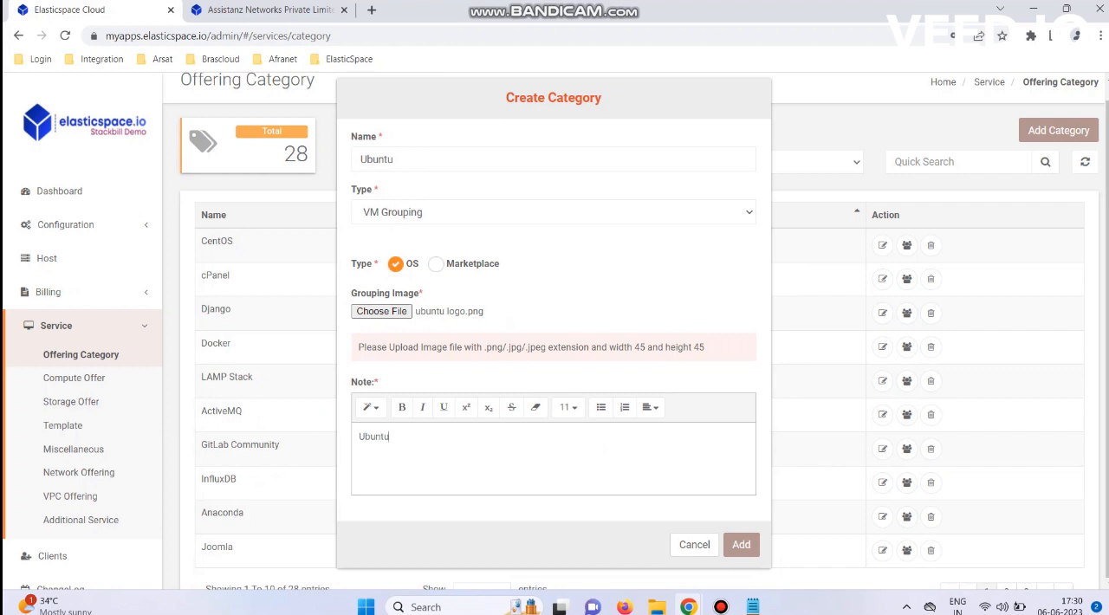
pyautogui.write('OS')
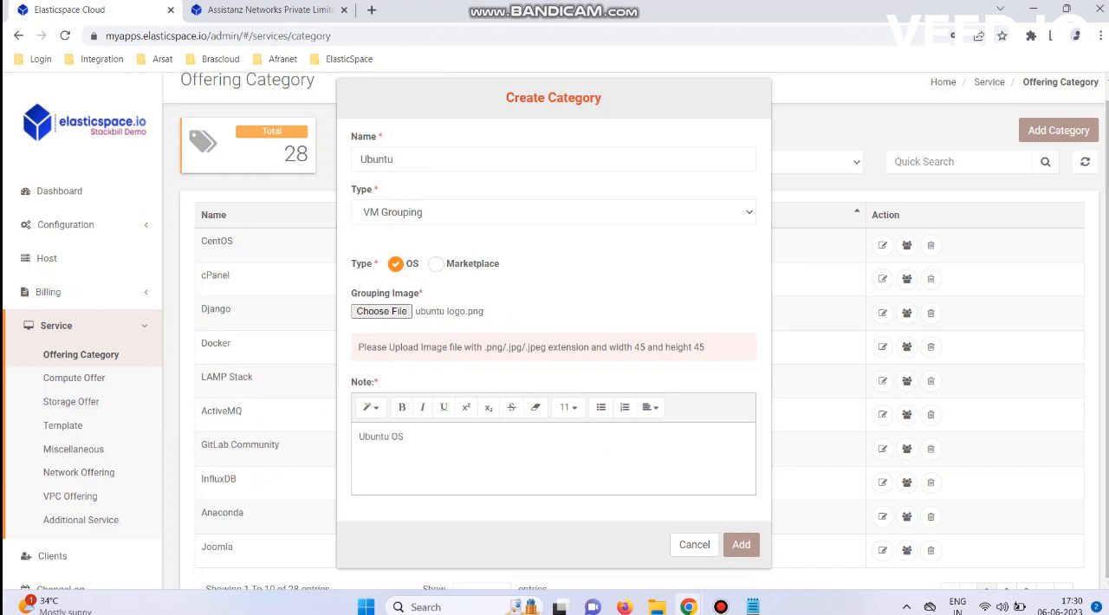
pyautogui.click(742, 545)
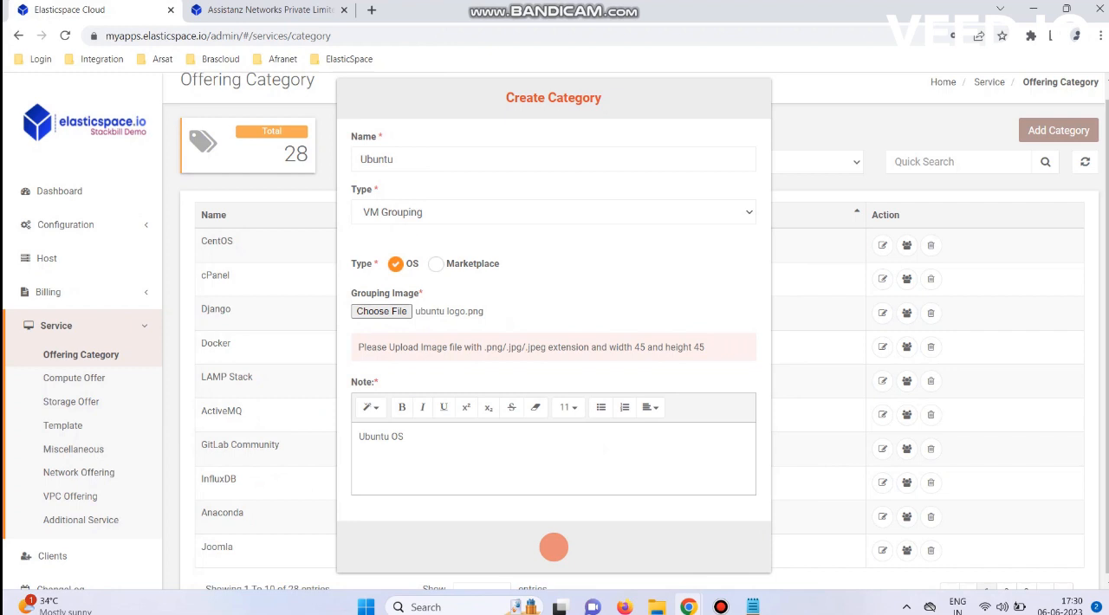
pyautogui.click(555, 547)
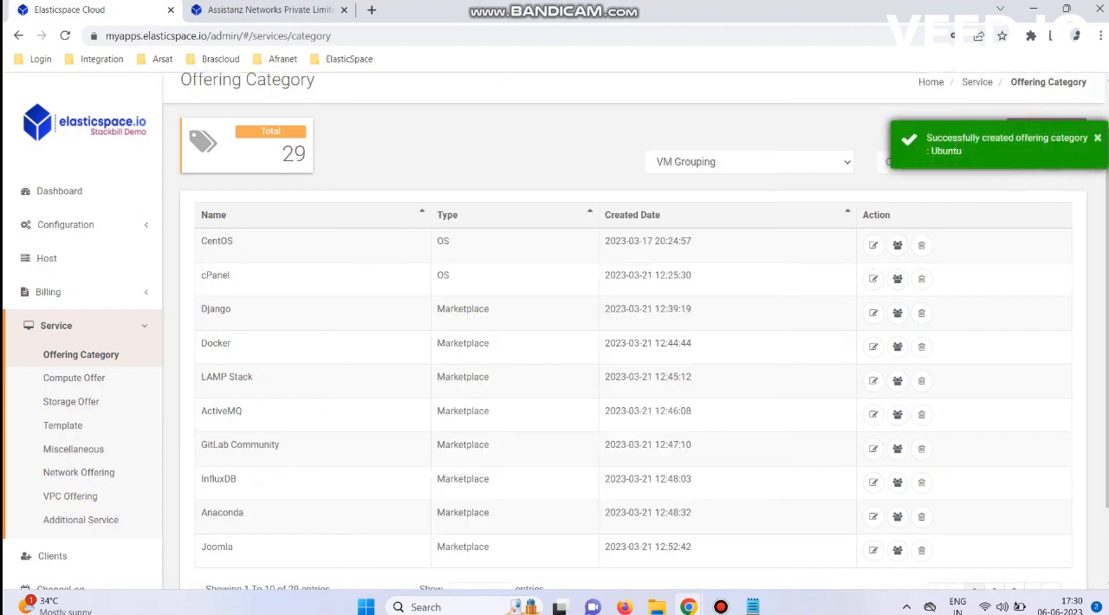
# Quick-search 'ubu' to filter to the Ubuntu category and reach its template grouping.
pyautogui.scroll(-3)
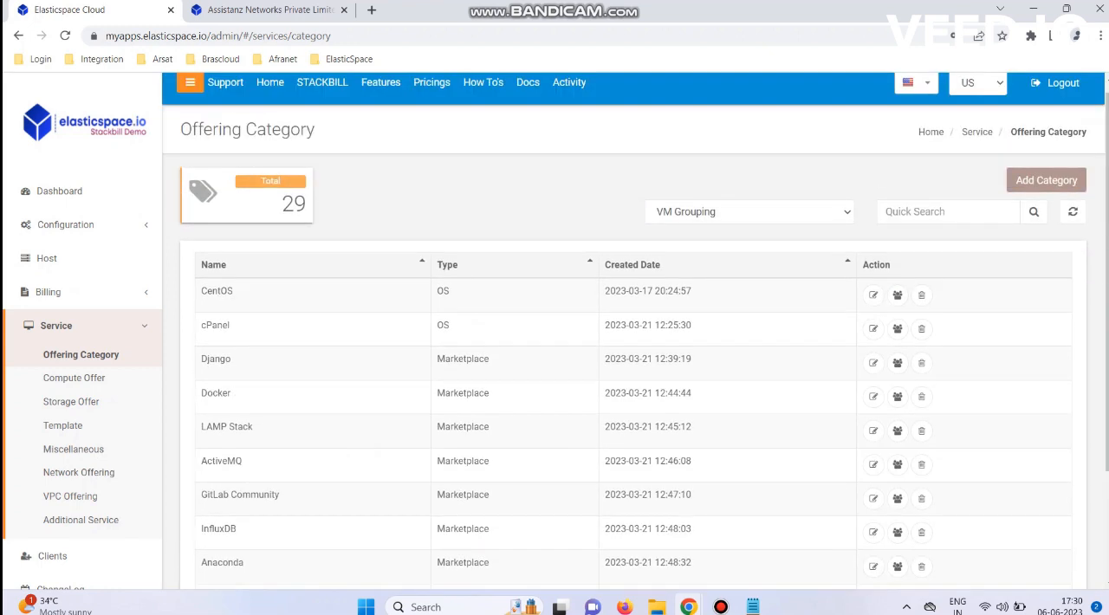
pyautogui.click(948, 212)
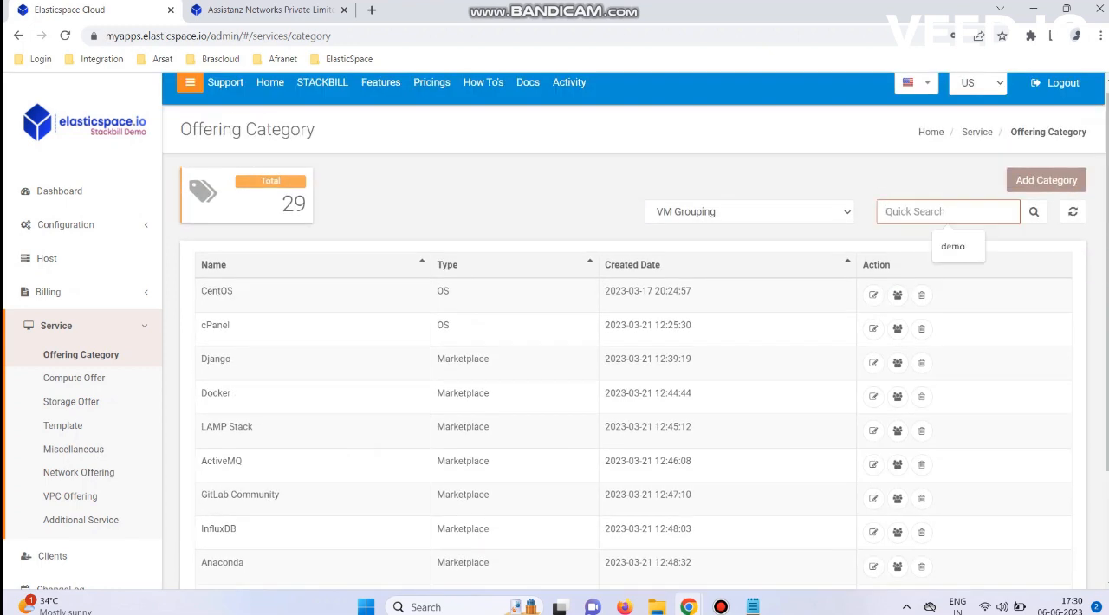
pyautogui.write('b')
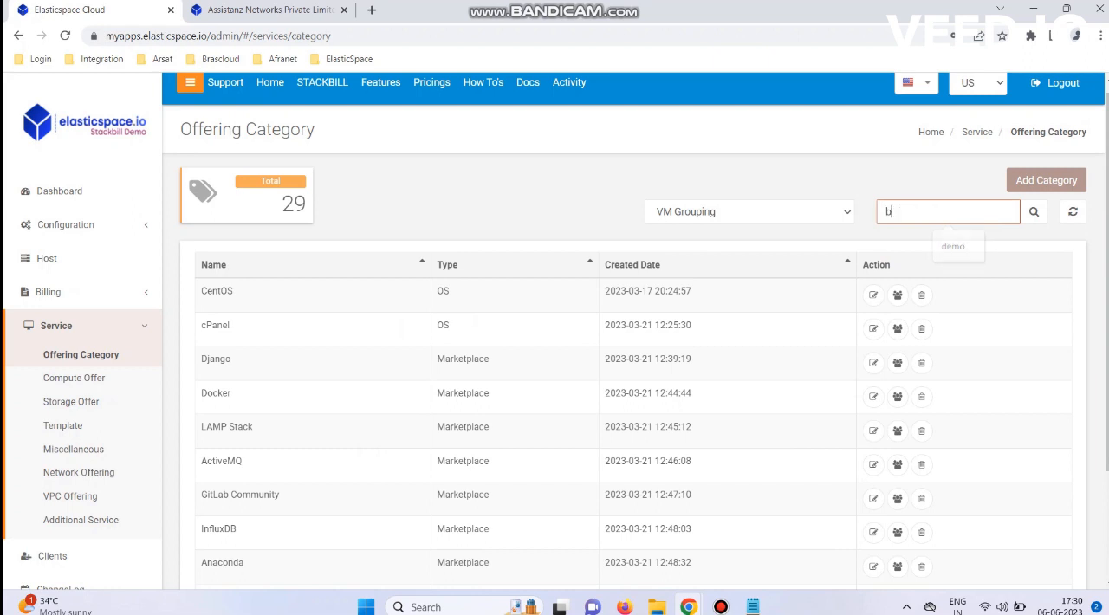
pyautogui.write('ubun')
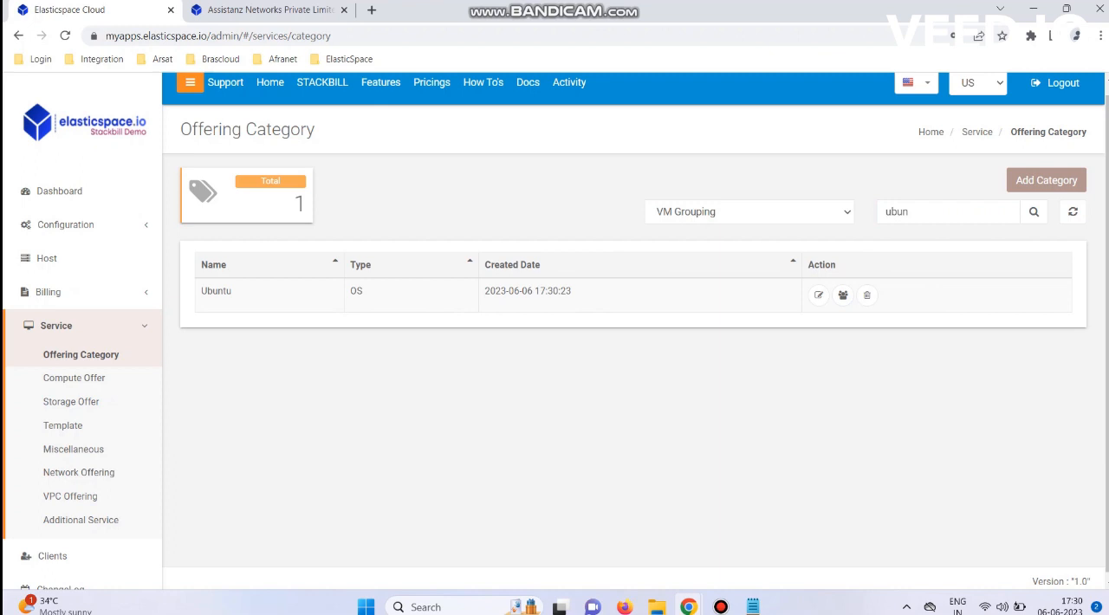
pyautogui.moveTo(843, 295)
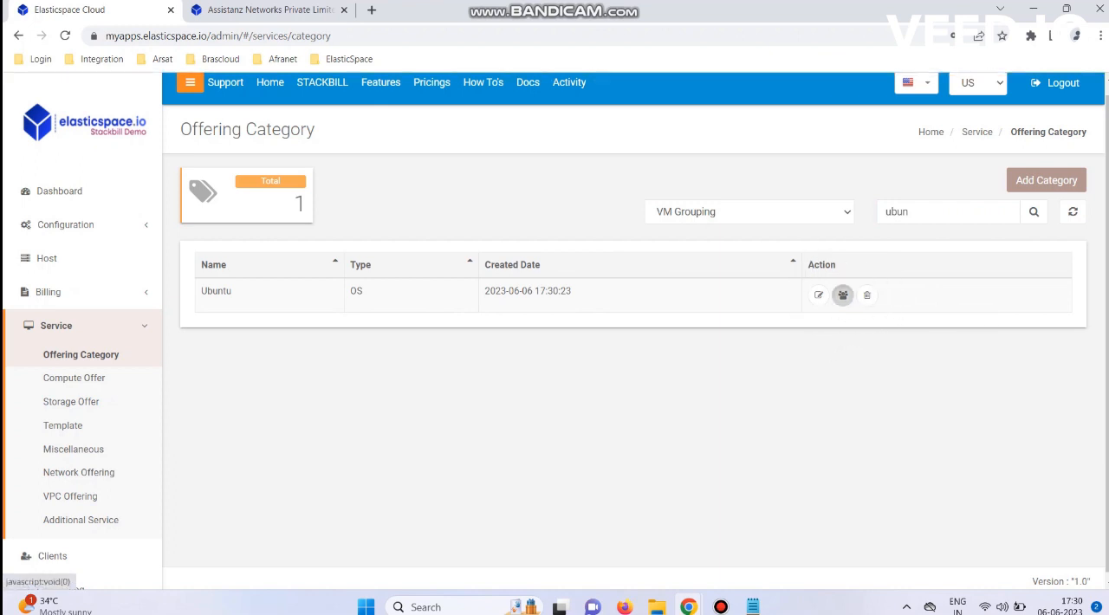
pyautogui.click(842, 295)
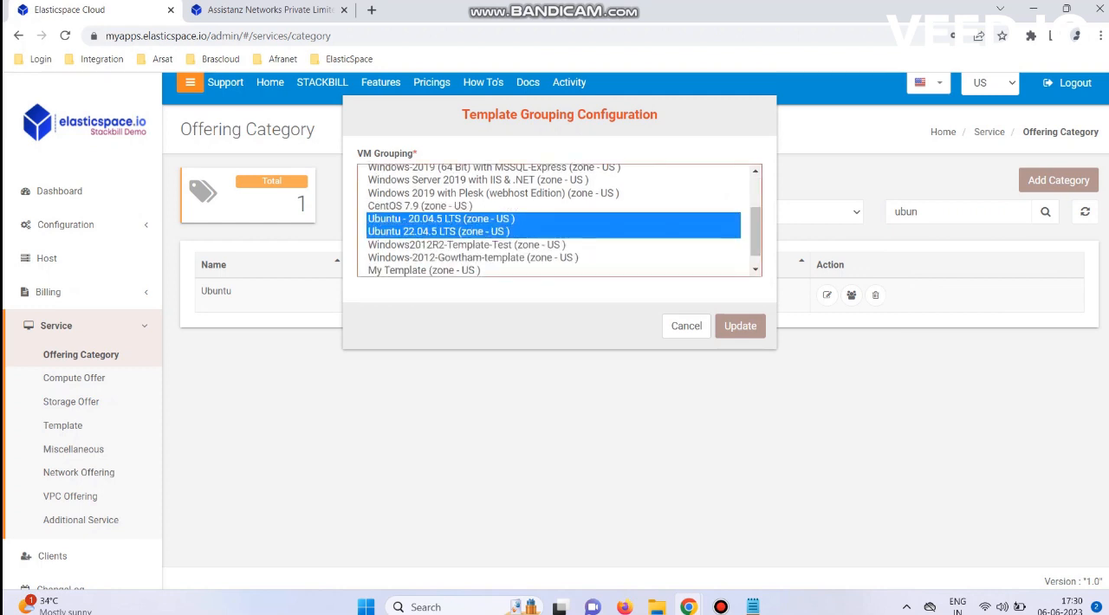
# Update the Ubuntu category with the Ubuntu 20.04.5 LTS and 22.04.5 LTS templates.
pyautogui.scroll(-3)
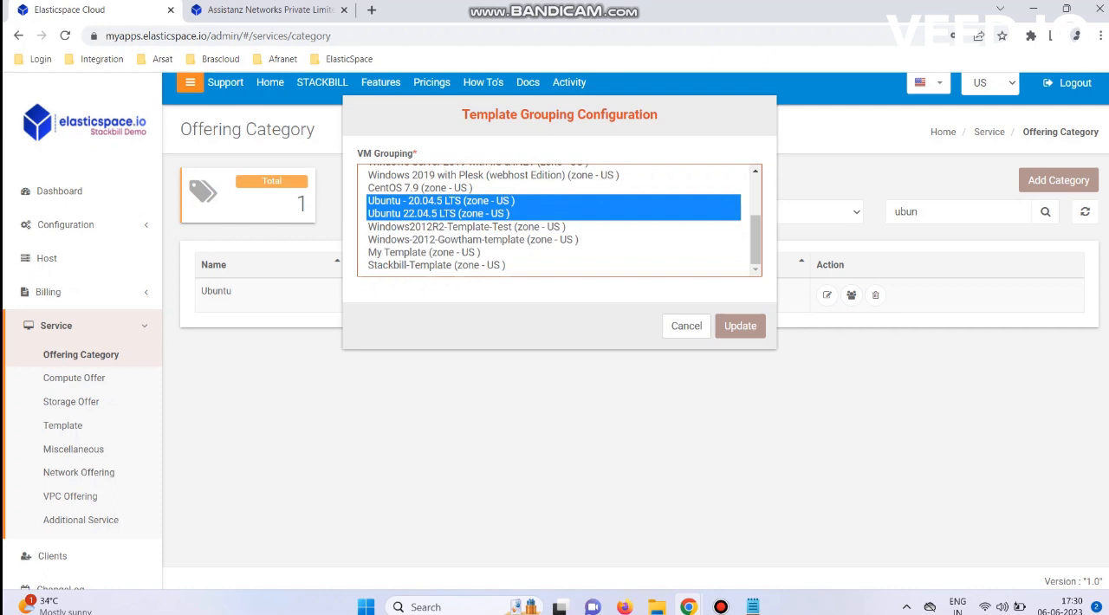
pyautogui.click(740, 326)
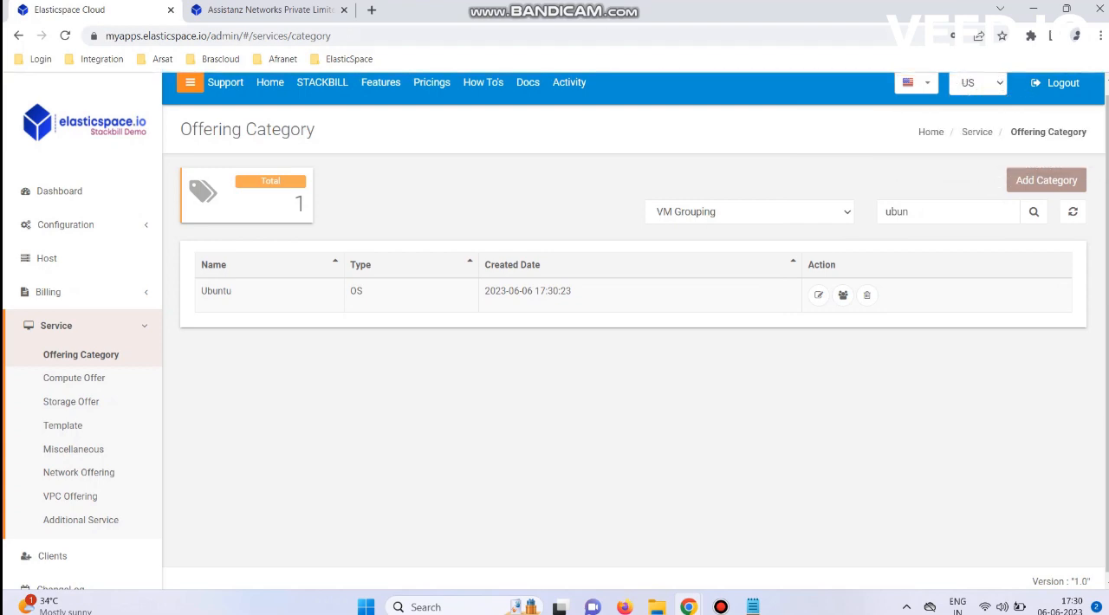
# Switch to the user portal and log in to reach its Dashboard.
pyautogui.click(1061, 82)
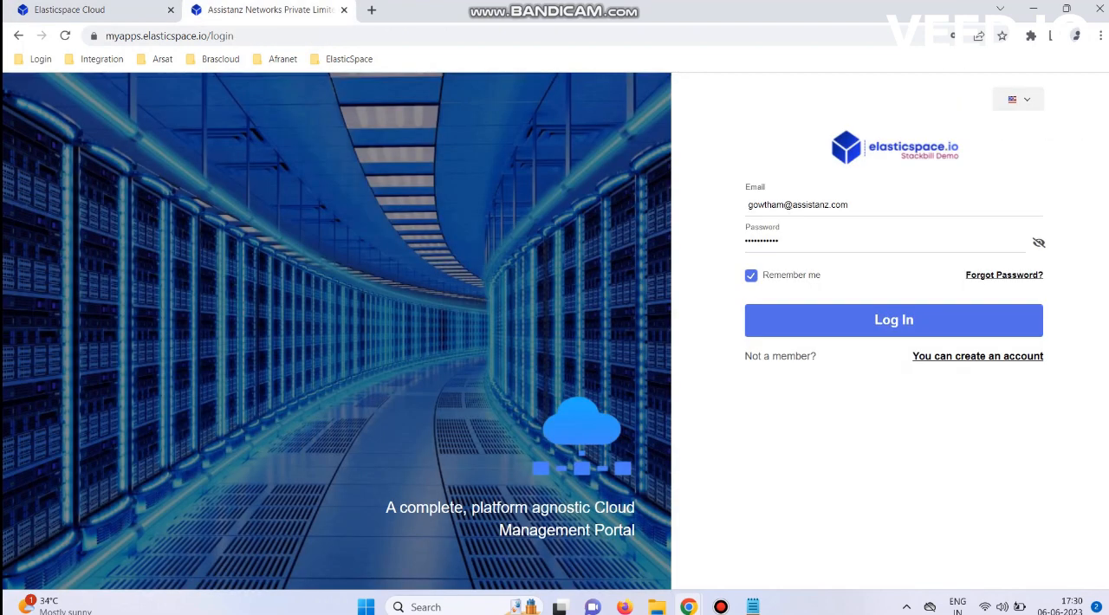
pyautogui.click(894, 319)
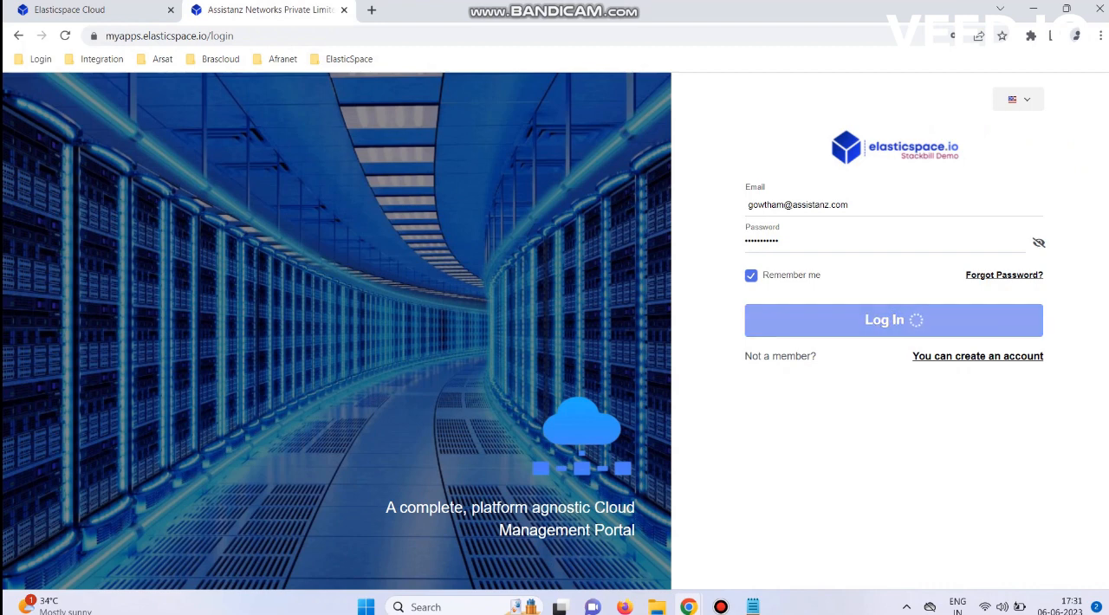
pyautogui.click(894, 319)
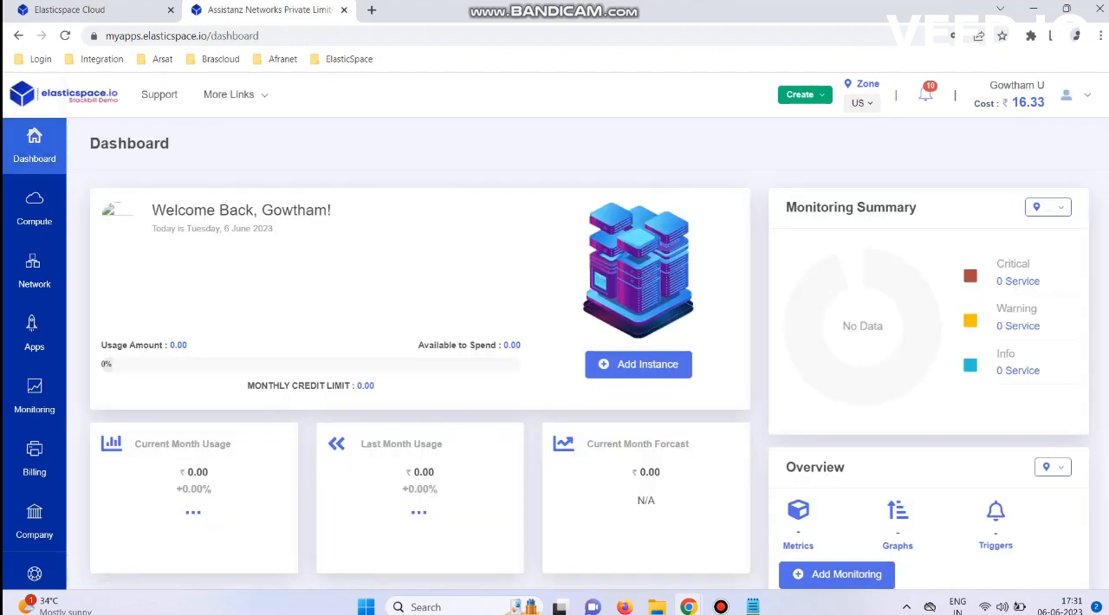
# From Compute > Instance, start a new instance and view Ubuntu's 22.04.5 and 20.04.5 LTS versions.
pyautogui.click(35, 208)
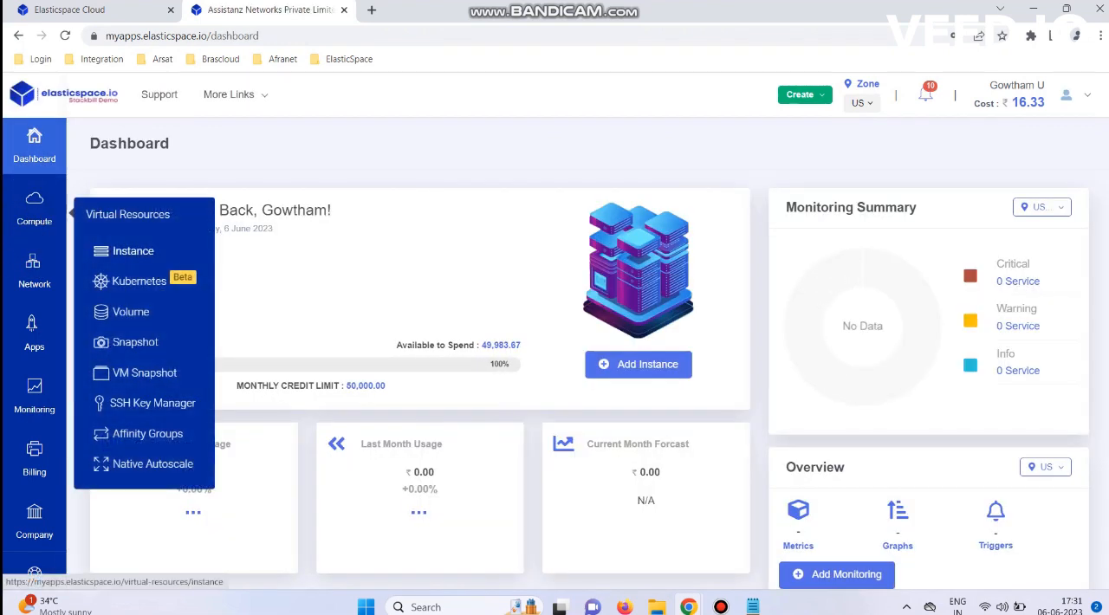
pyautogui.click(132, 249)
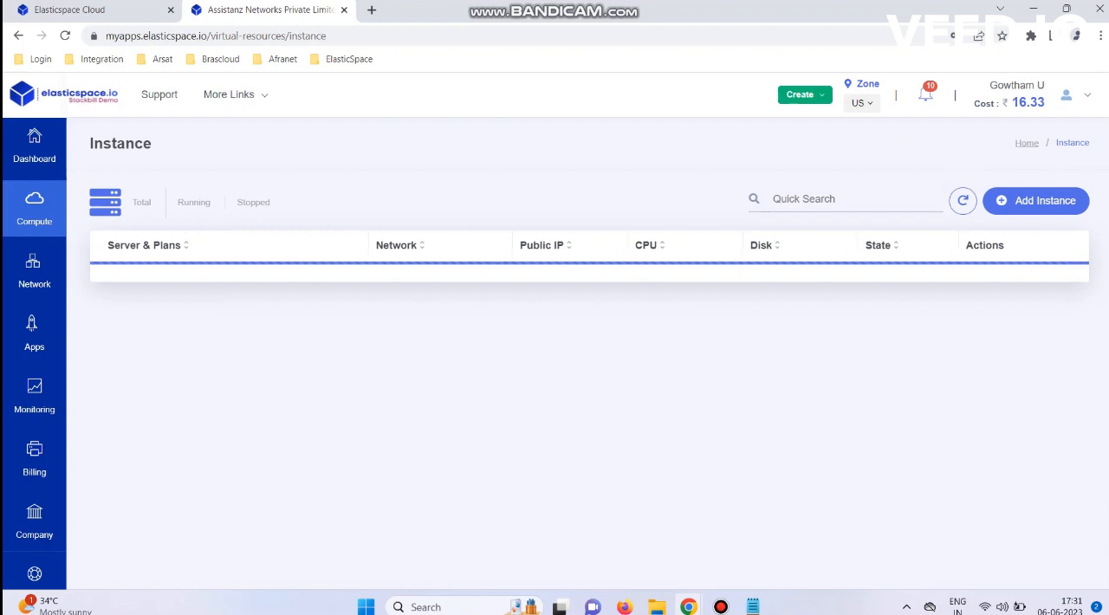
pyautogui.click(1036, 201)
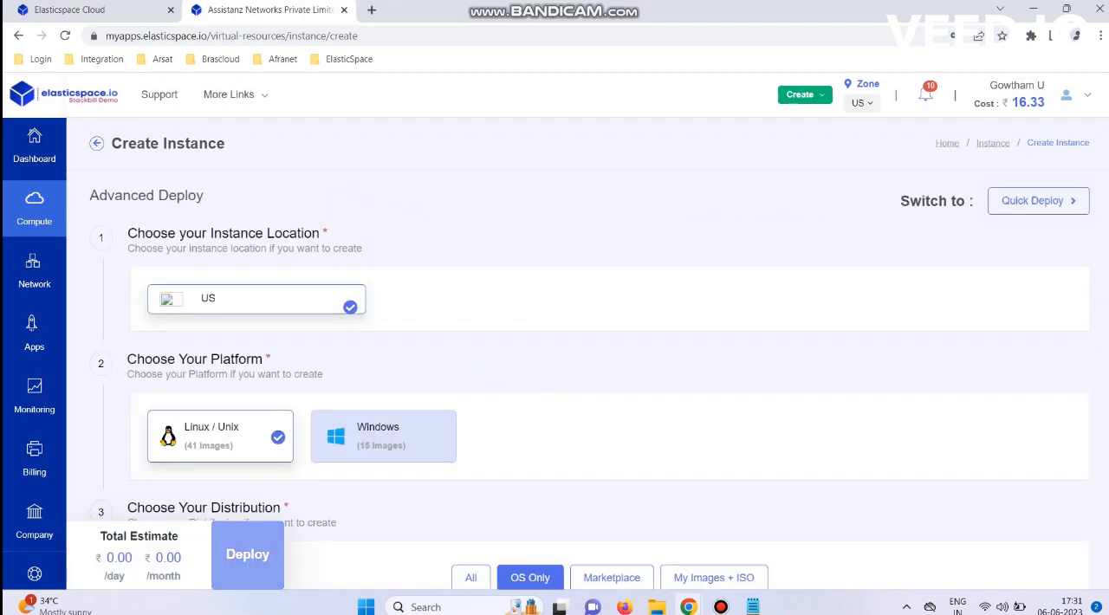
pyautogui.scroll(-3)
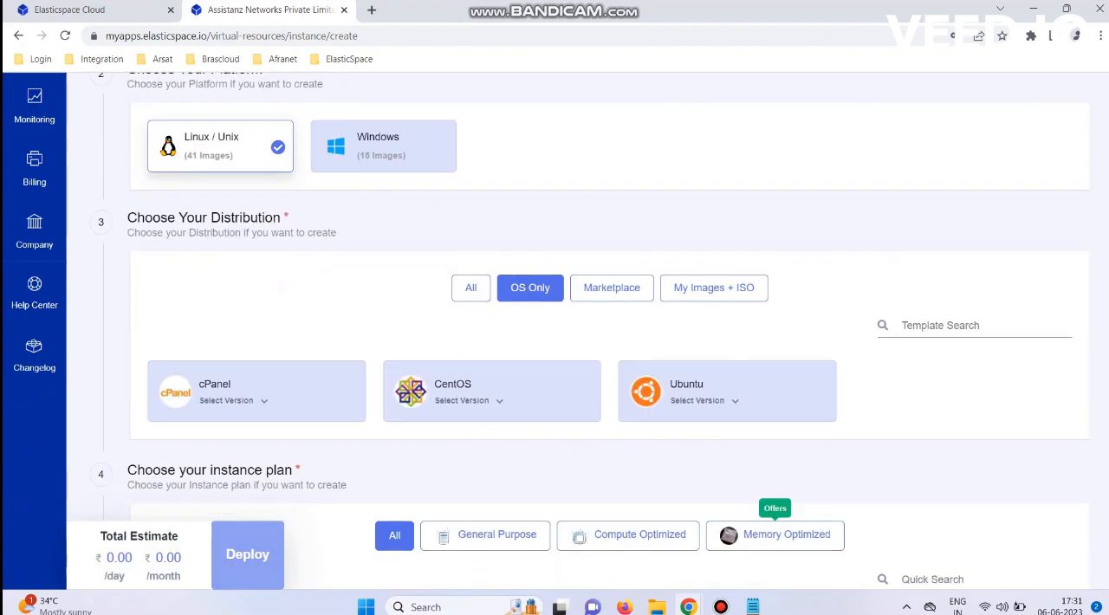
pyautogui.click(728, 392)
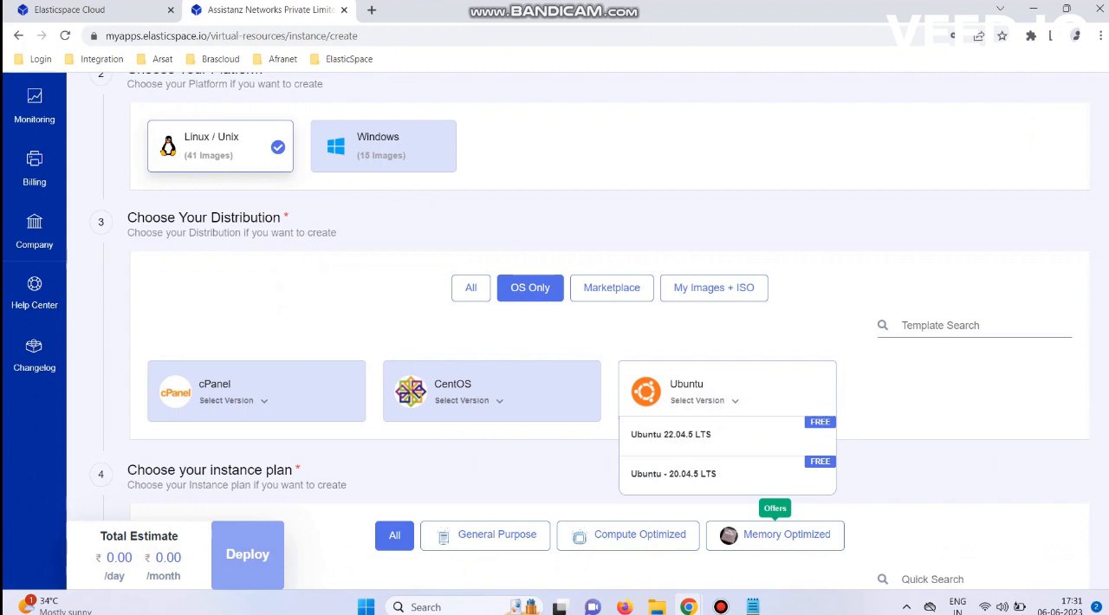